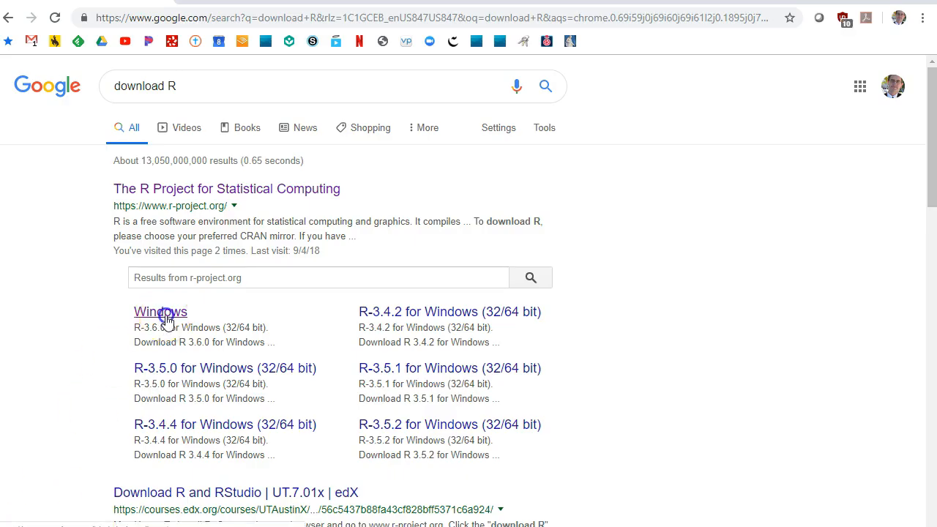
- Reach CRAN's R for Windows page from the 'download R' search results
{"action": "left_click", "coordinate": [160, 311]}
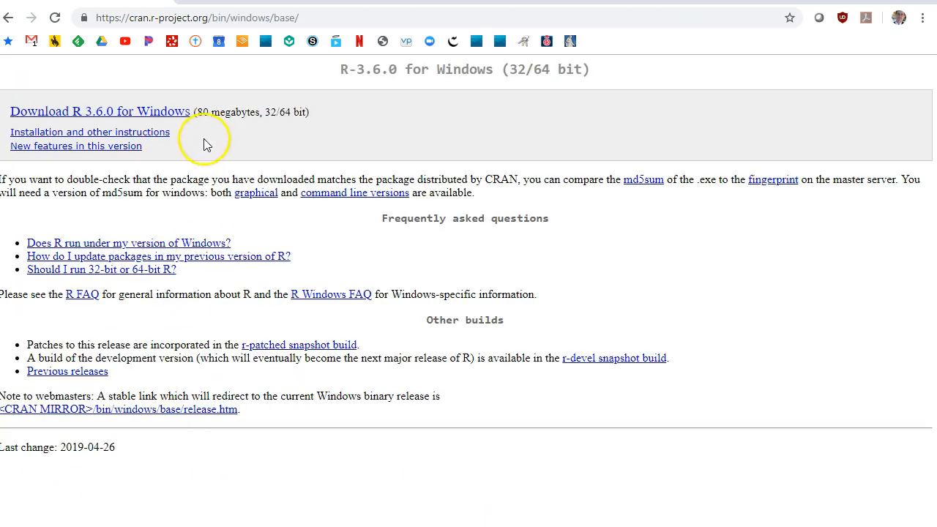
{"action": "mouse_move", "coordinate": [29, 520]}
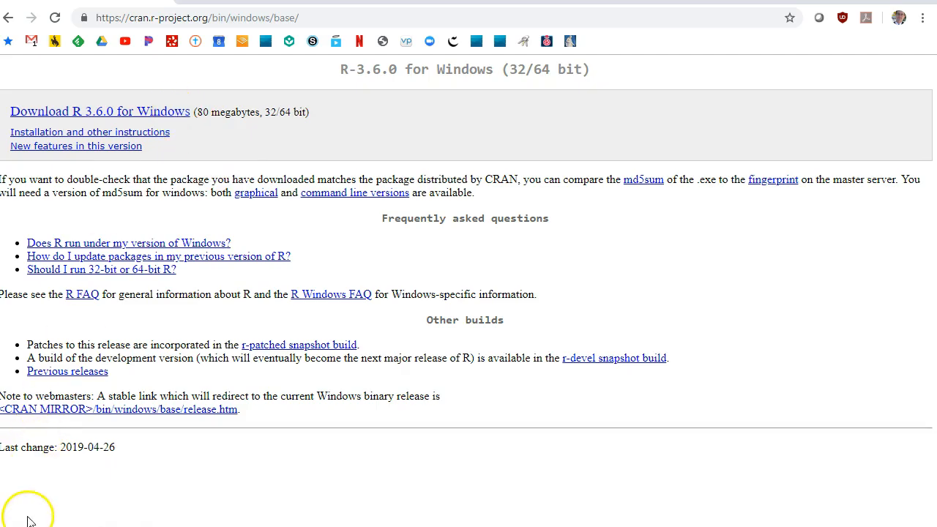
{"action": "mouse_move", "coordinate": [348, 60]}
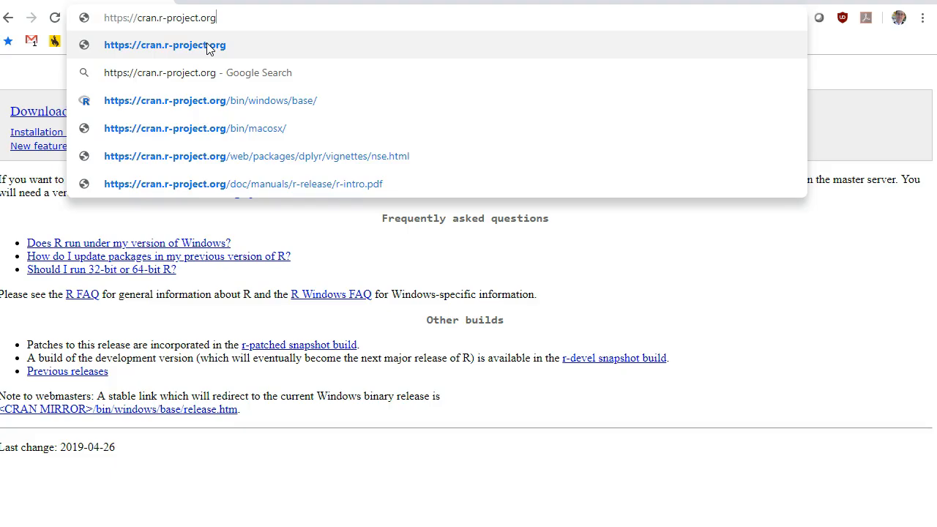
- From the CRAN home page, reach the Windows base distribution to download R 3.6.0
{"action": "left_click", "coordinate": [164, 44]}
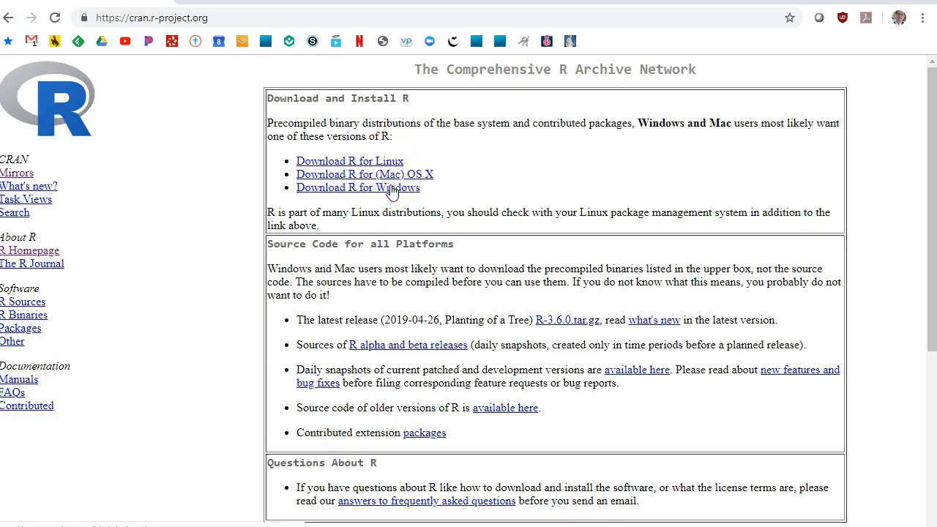
{"action": "left_click", "coordinate": [357, 188]}
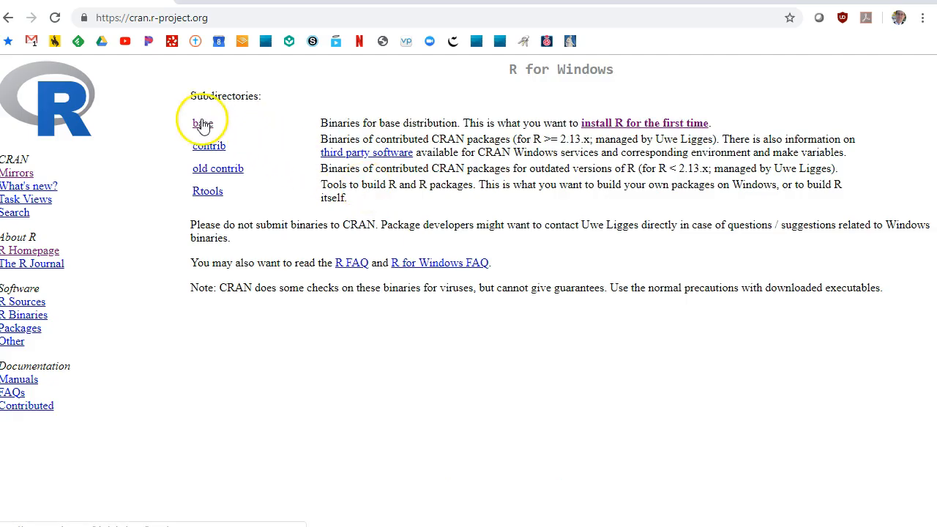
{"action": "left_click", "coordinate": [202, 123]}
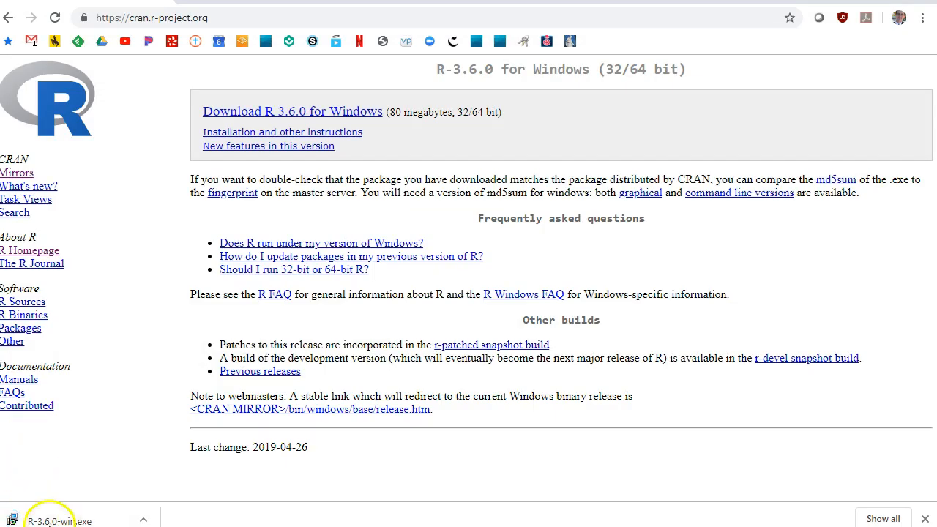
- Launch R-3.6.0-win.exe, keep English, accept the licence and the default C:\Program Files\R\R-3.6.0 folder
{"action": "left_click", "coordinate": [60, 521]}
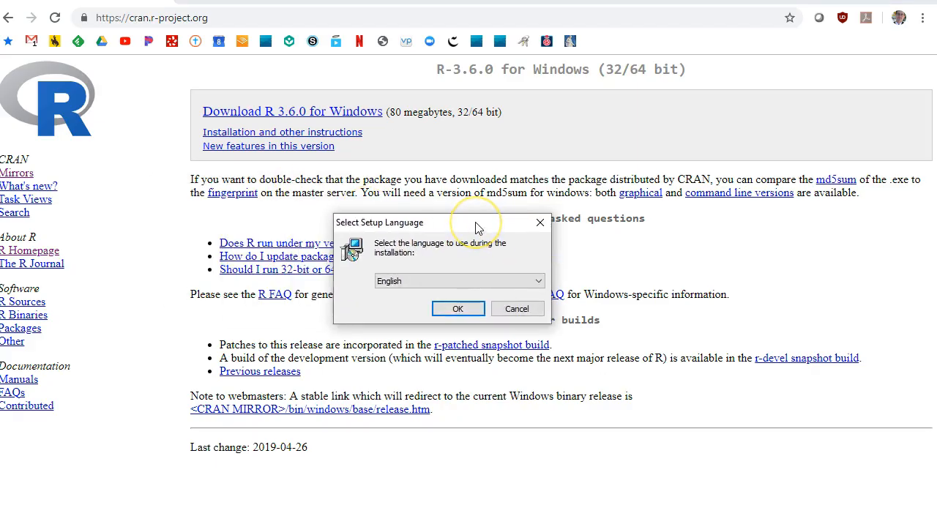
{"action": "left_click", "coordinate": [457, 307]}
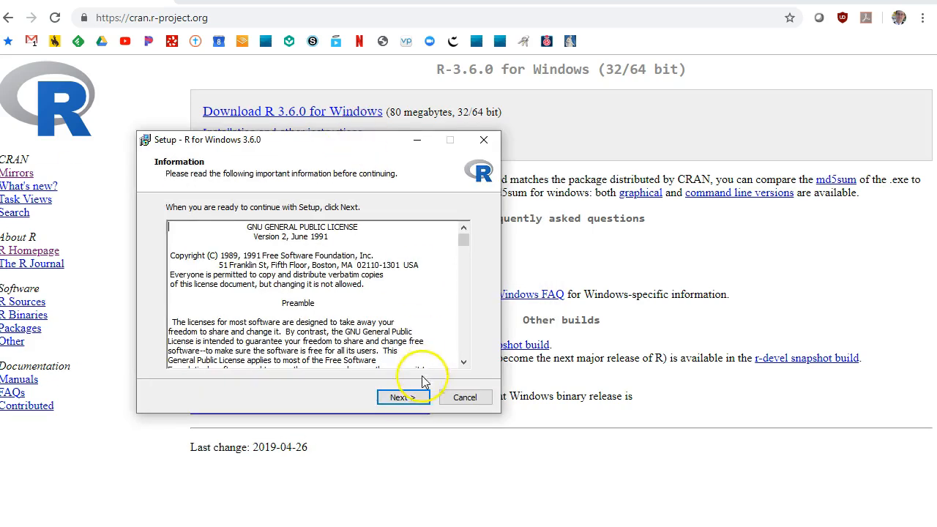
{"action": "left_click", "coordinate": [401, 397]}
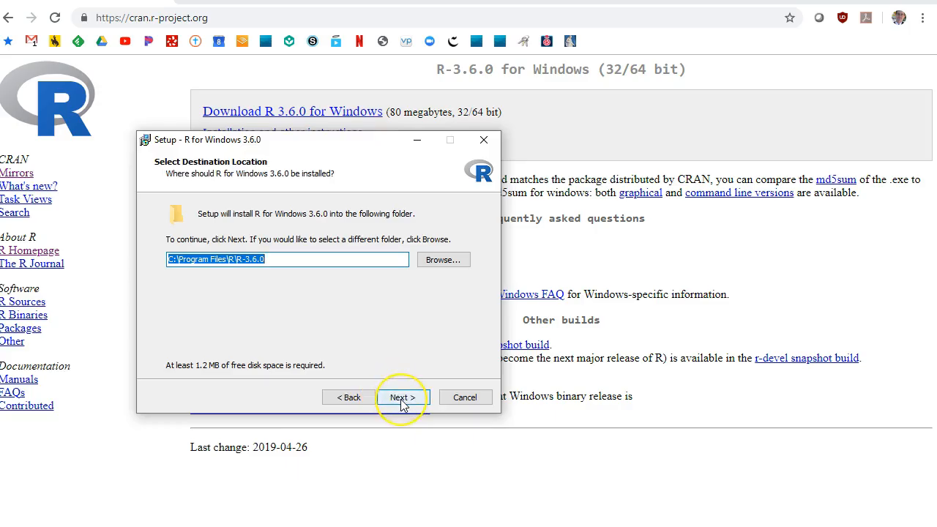
{"action": "left_click", "coordinate": [401, 397]}
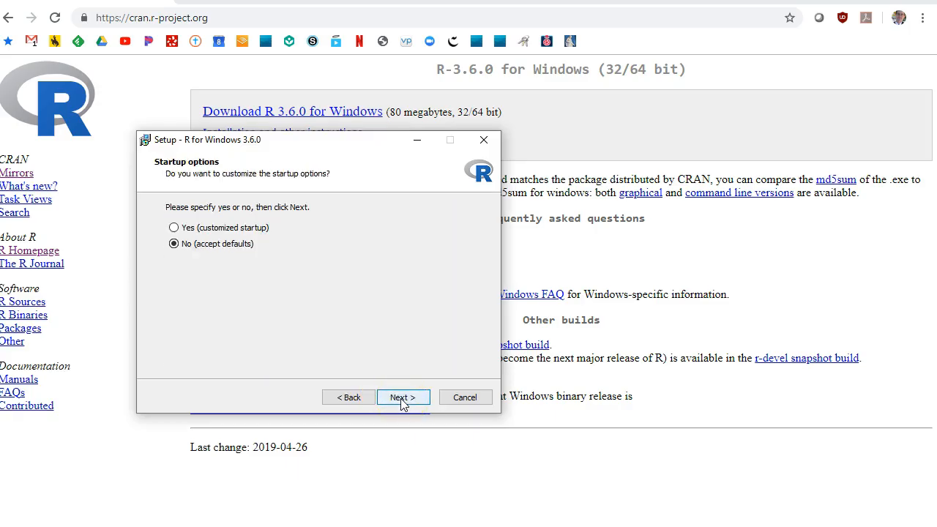
- Install R 3.6.0 with default startup options and finish the setup wizard
{"action": "left_click", "coordinate": [403, 397]}
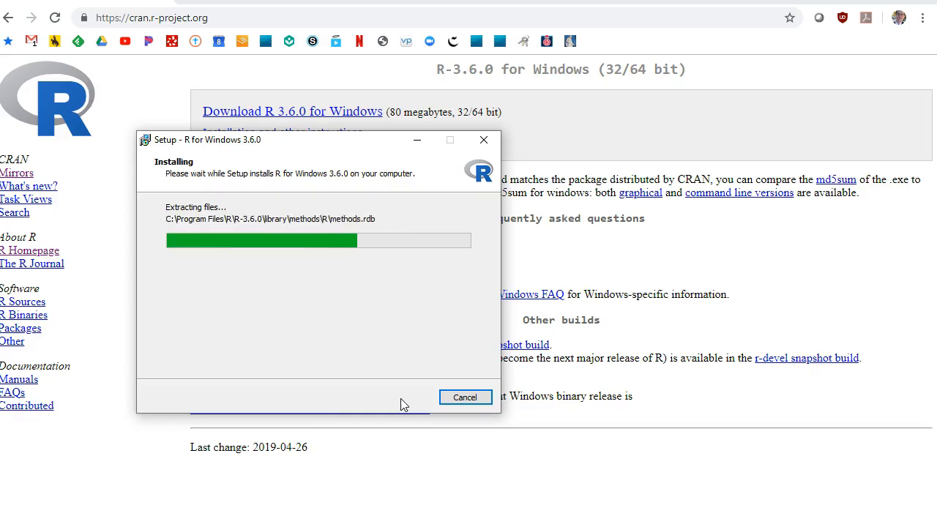
{"action": "mouse_move", "coordinate": [403, 392]}
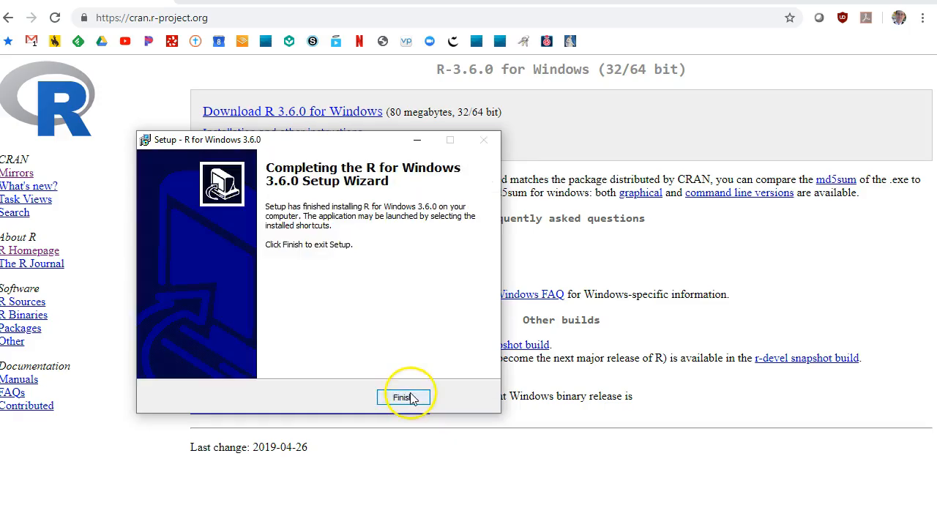
{"action": "left_click", "coordinate": [402, 397]}
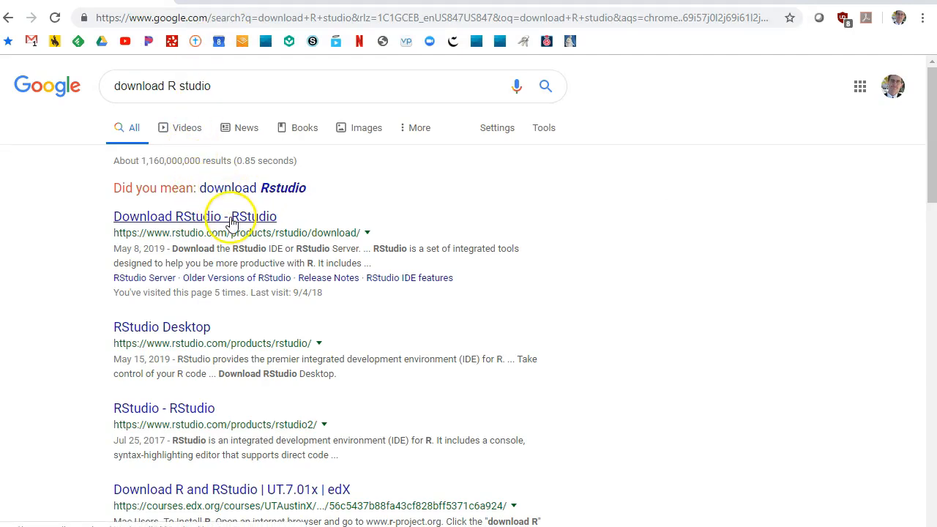
- From the RStudio site, choose the free RStudio Desktop and download RStudio-1.2.1335.exe for Windows
{"action": "left_click", "coordinate": [193, 216]}
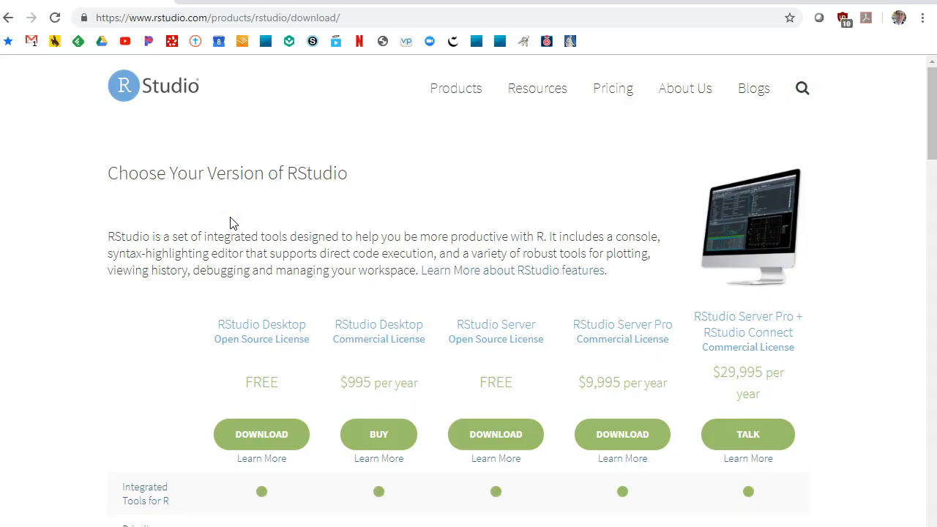
{"action": "scroll", "scroll_direction": "down", "scroll_amount": 3}
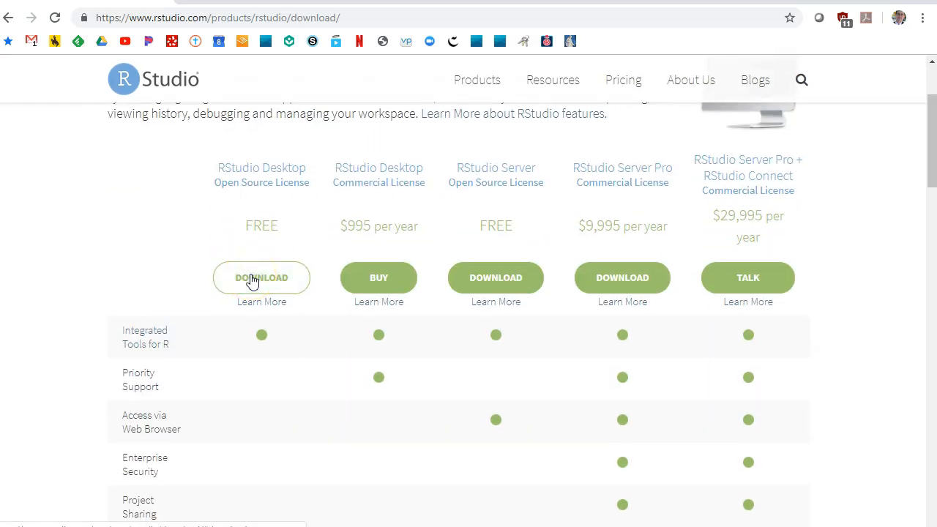
{"action": "left_click", "coordinate": [260, 279]}
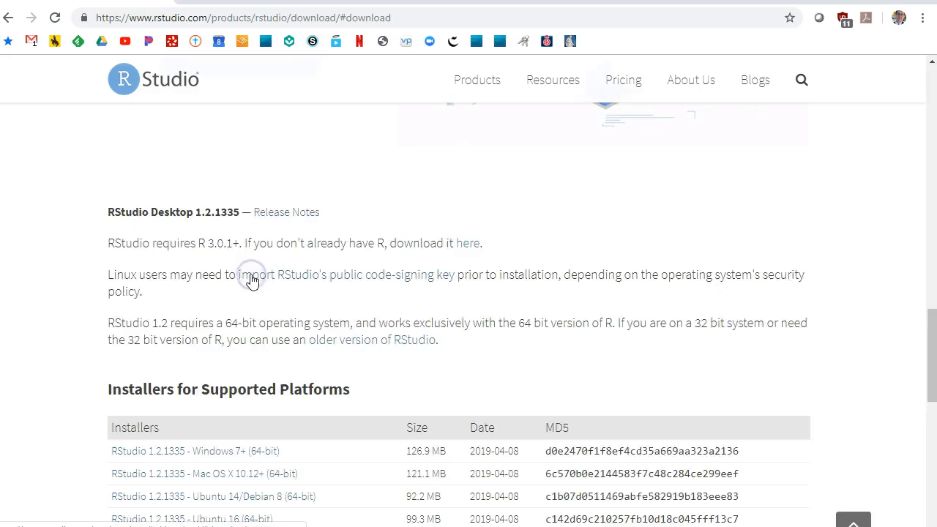
{"action": "scroll", "scroll_direction": "down", "scroll_amount": 3}
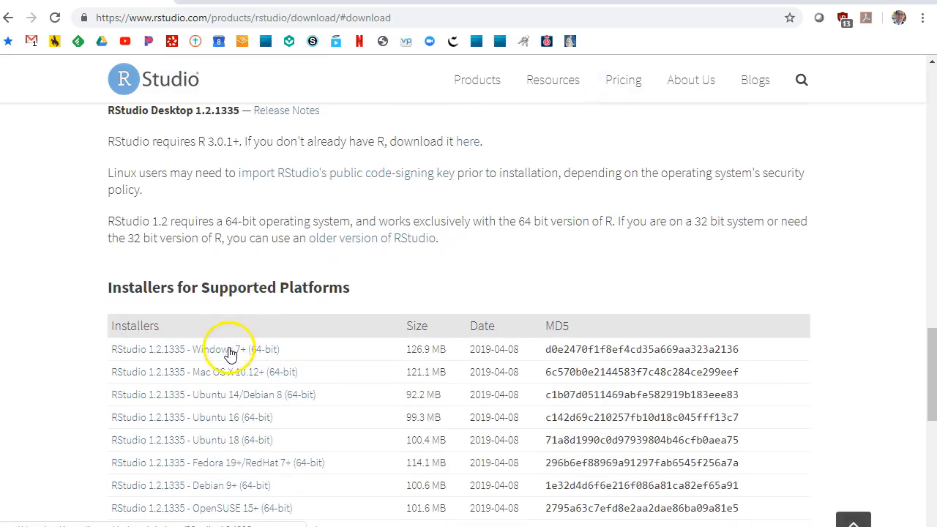
{"action": "left_click", "coordinate": [232, 349]}
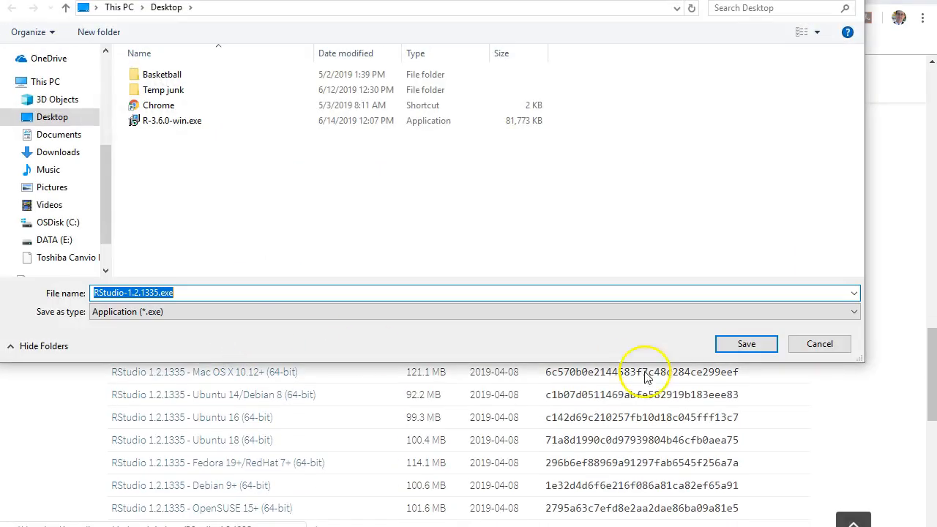
- Save RStudio-1.2.1335.exe to the Desktop folder
{"action": "left_click", "coordinate": [747, 344]}
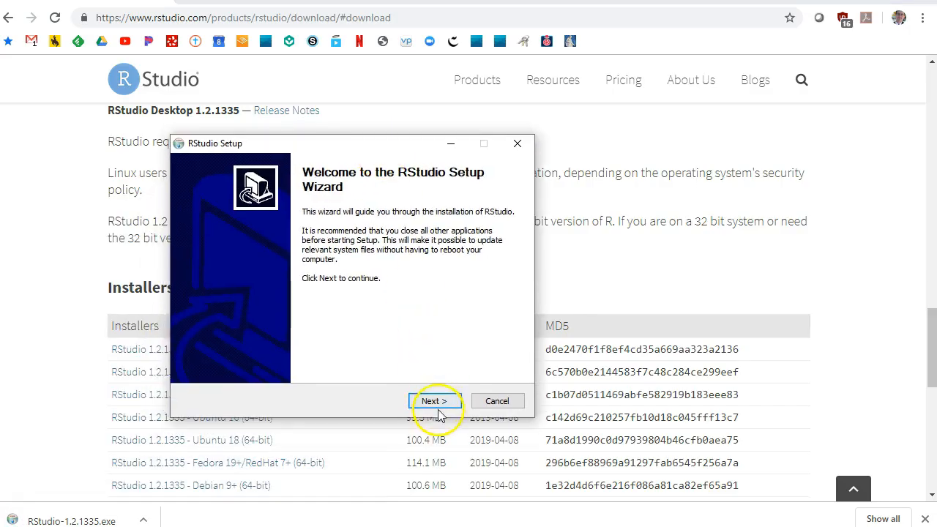
- Install RStudio into the default C:\Program Files\RStudio folder and finish the wizard
{"action": "left_click", "coordinate": [433, 402]}
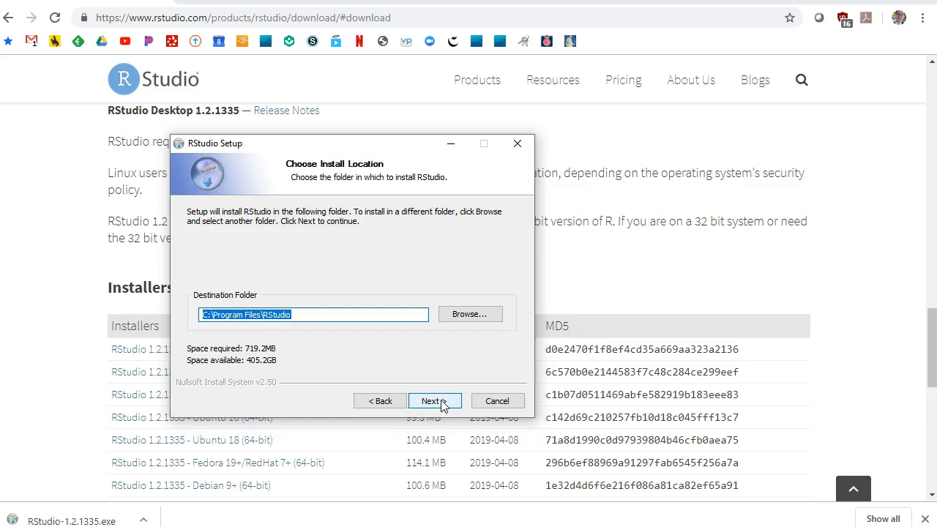
{"action": "left_click", "coordinate": [433, 401]}
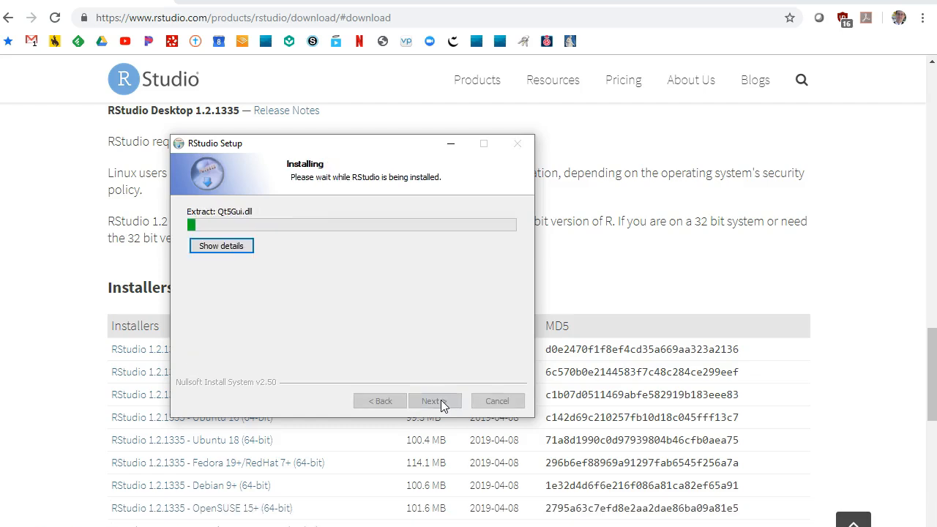
{"action": "mouse_move", "coordinate": [68, 430]}
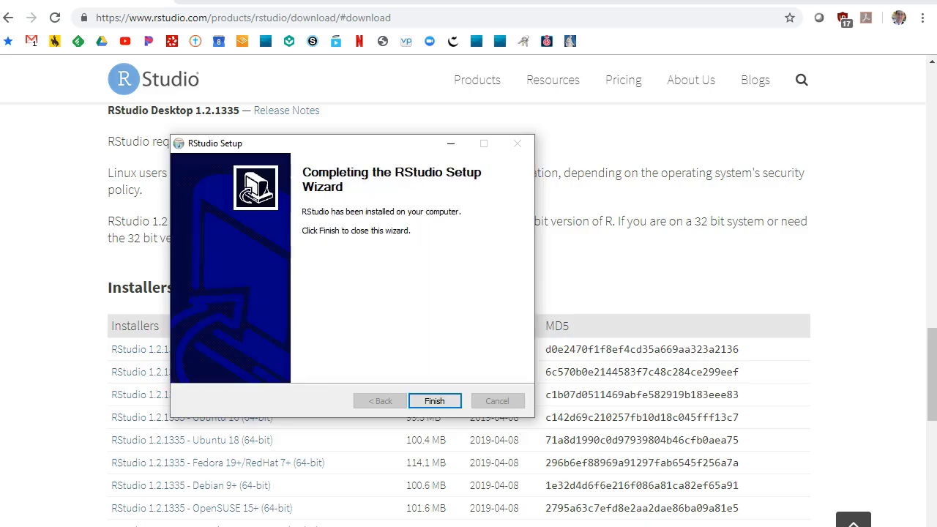
{"action": "left_click", "coordinate": [434, 401]}
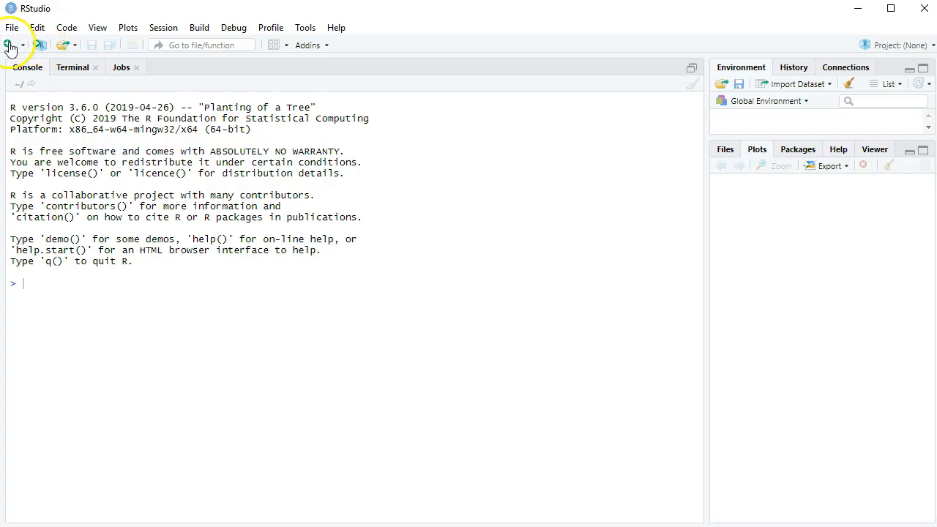
- Create a new empty Untitled1 R script above the console
{"action": "left_click", "coordinate": [8, 44]}
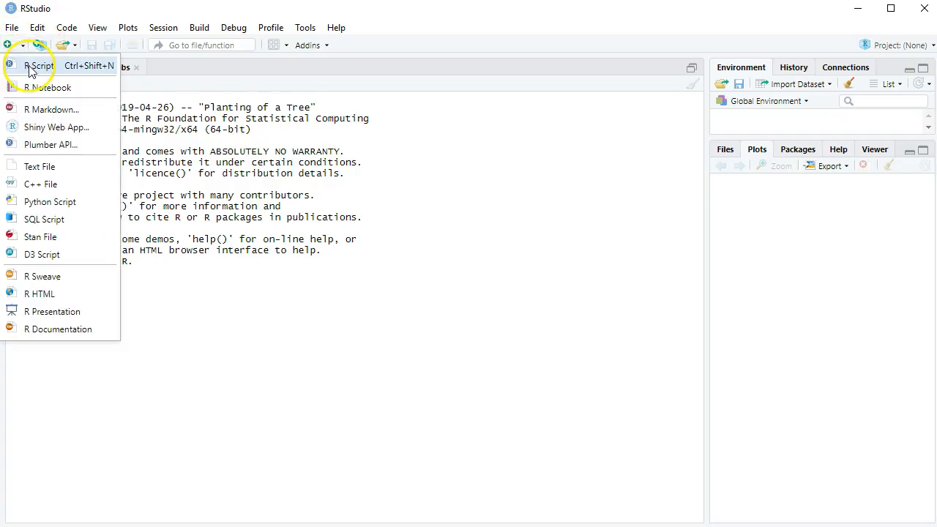
{"action": "left_click", "coordinate": [39, 66]}
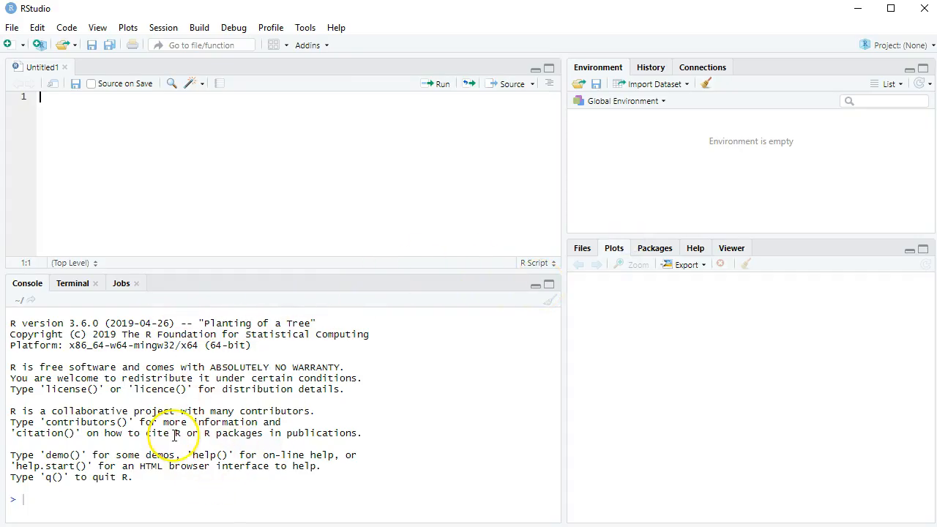
{"action": "mouse_move", "coordinate": [741, 360]}
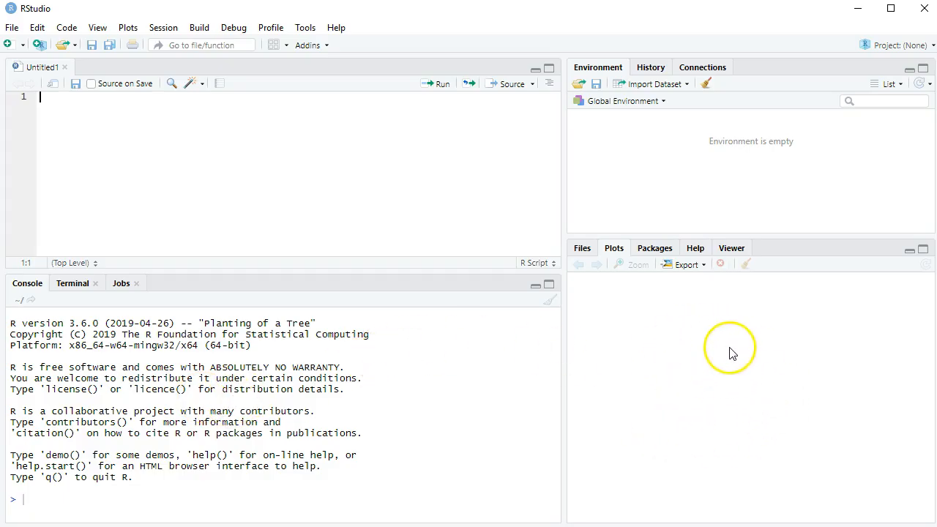
{"action": "mouse_move", "coordinate": [729, 141]}
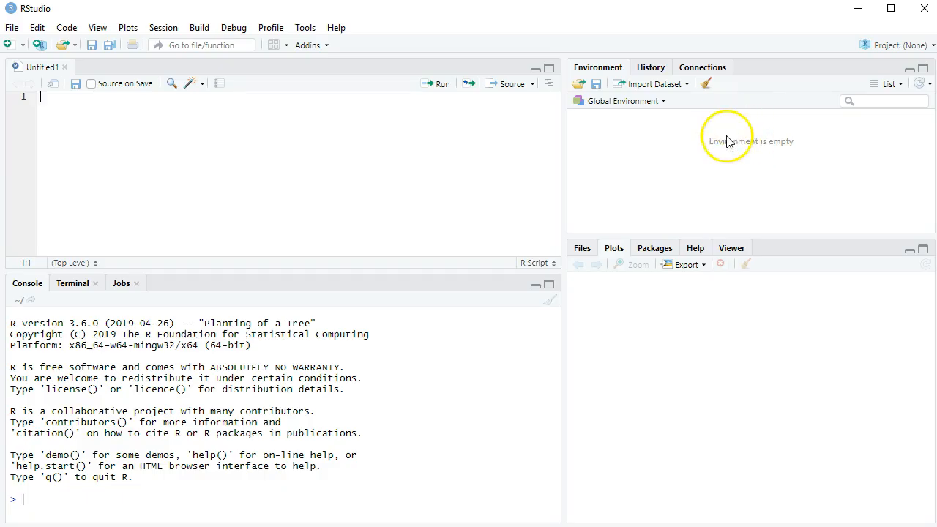
{"action": "mouse_move", "coordinate": [70, 120]}
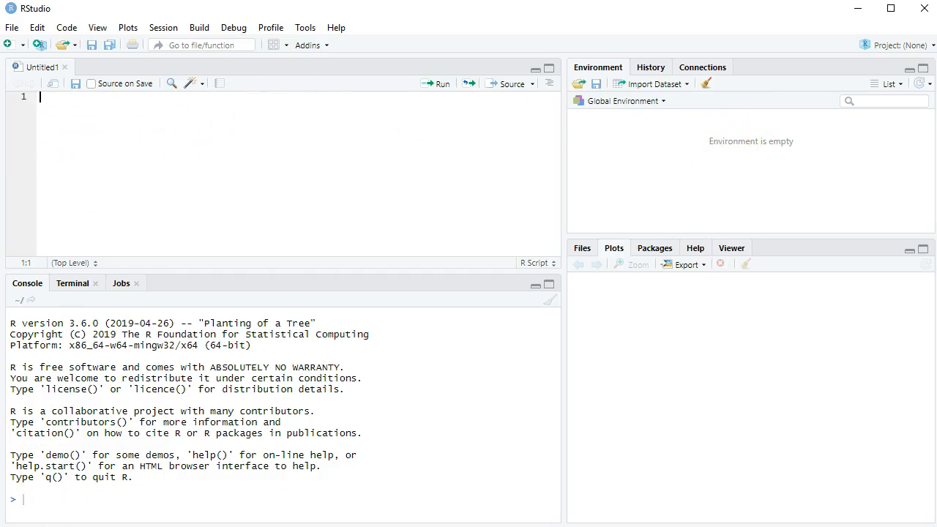
{"action": "mouse_move", "coordinate": [507, 235]}
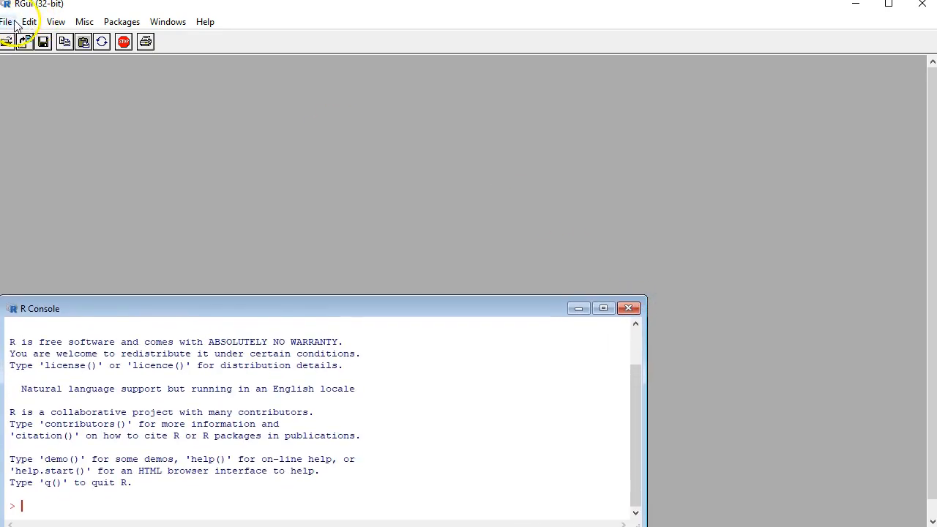
- Start a new untitled script in RGui and move the plot(1,1) graphics window aside
{"action": "left_click", "coordinate": [6, 22]}
{"action": "type", "text": "plot(1,1)"}
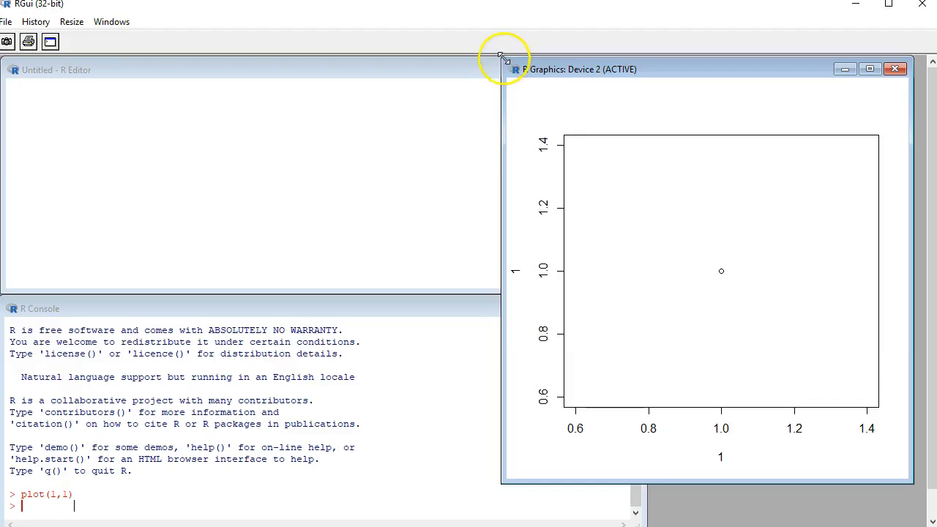
{"action": "left_click_drag", "start_coordinate": [578, 69], "coordinate": [759, 279]}
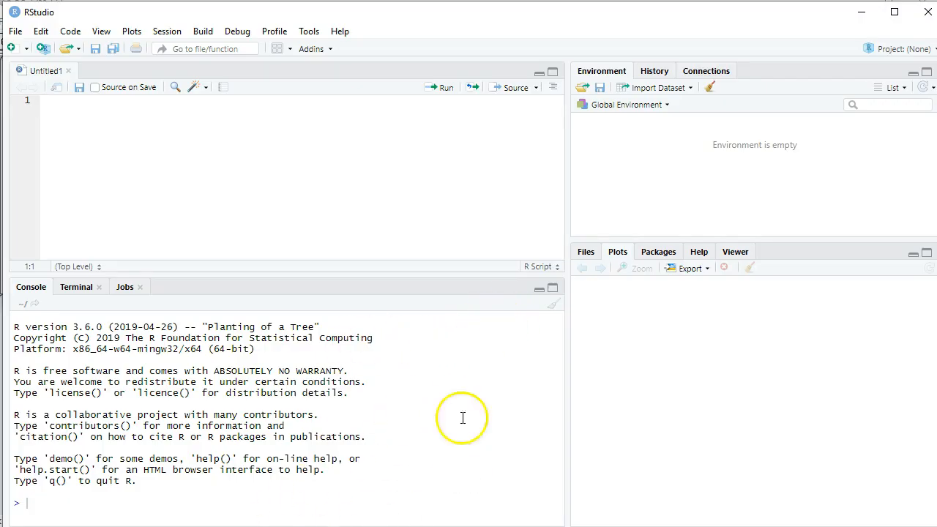
{"action": "mouse_move", "coordinate": [609, 242]}
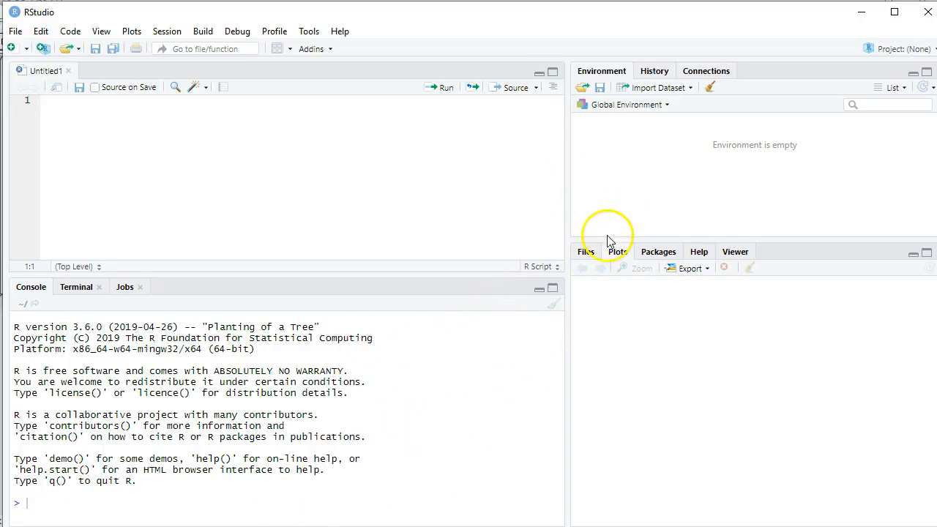
{"action": "mouse_move", "coordinate": [642, 139]}
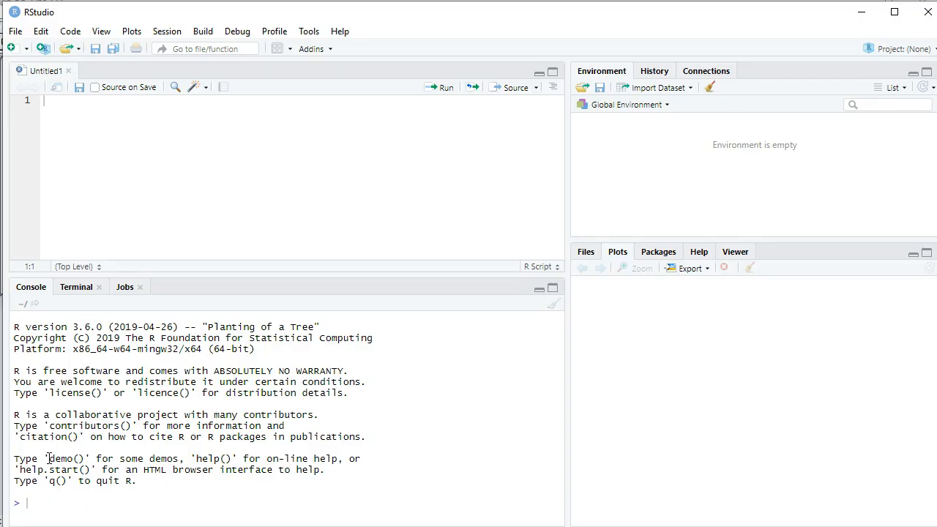
{"action": "mouse_move", "coordinate": [33, 495]}
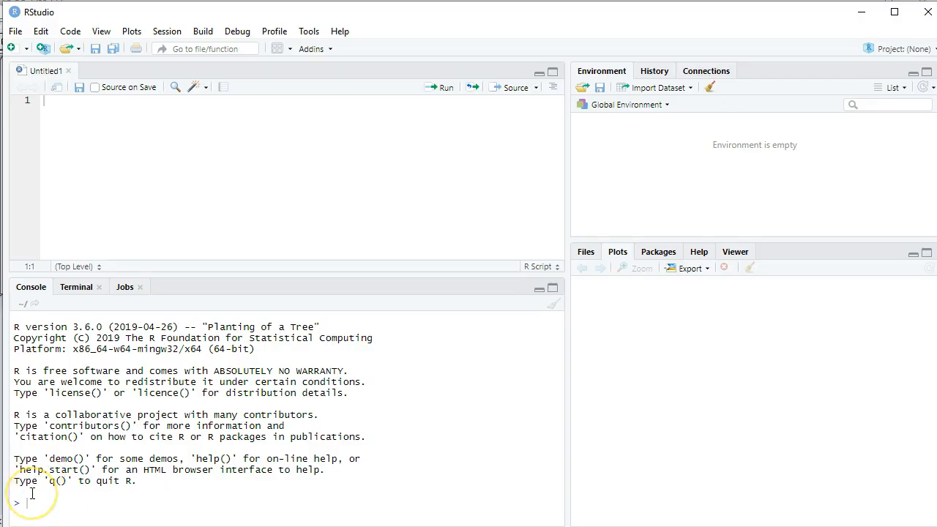